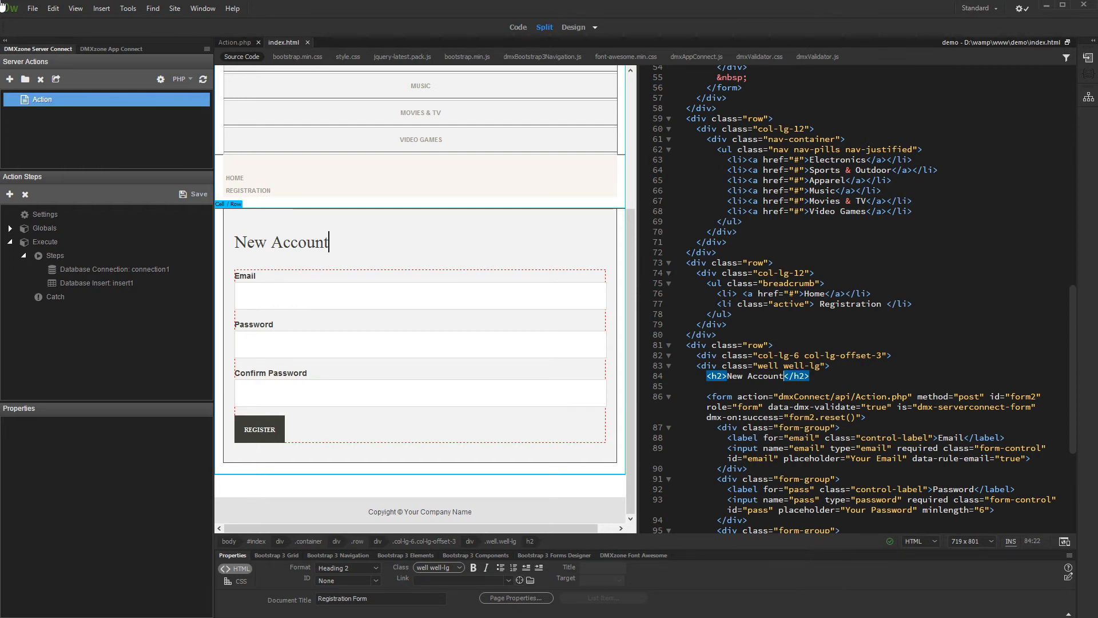
- Add a Validate Data step, validate1, after the database connection step
click(115, 269)
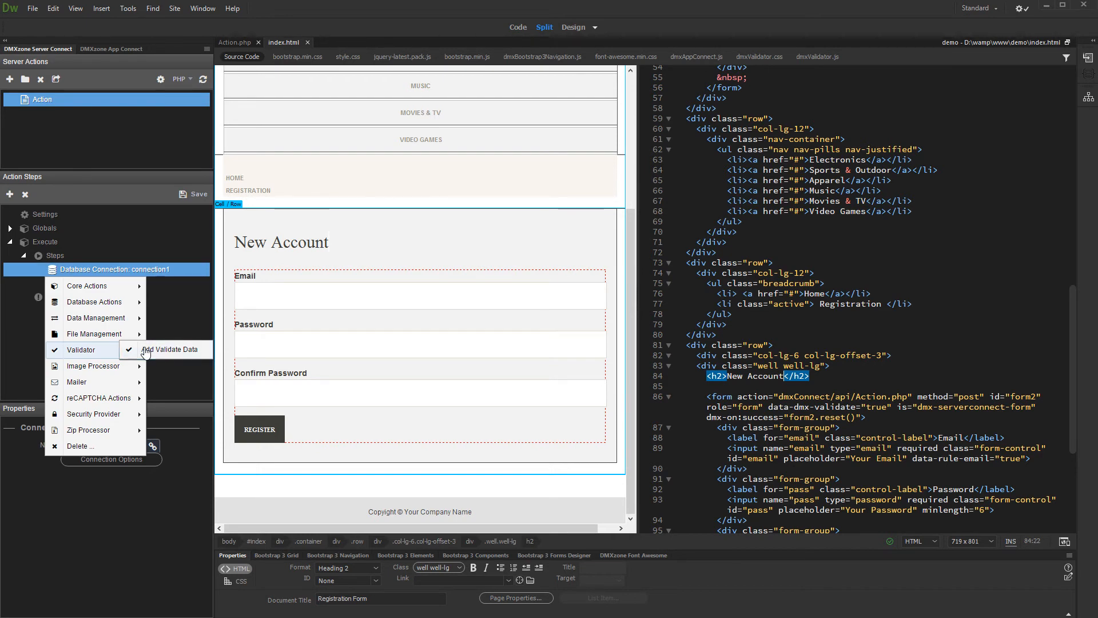
click(169, 349)
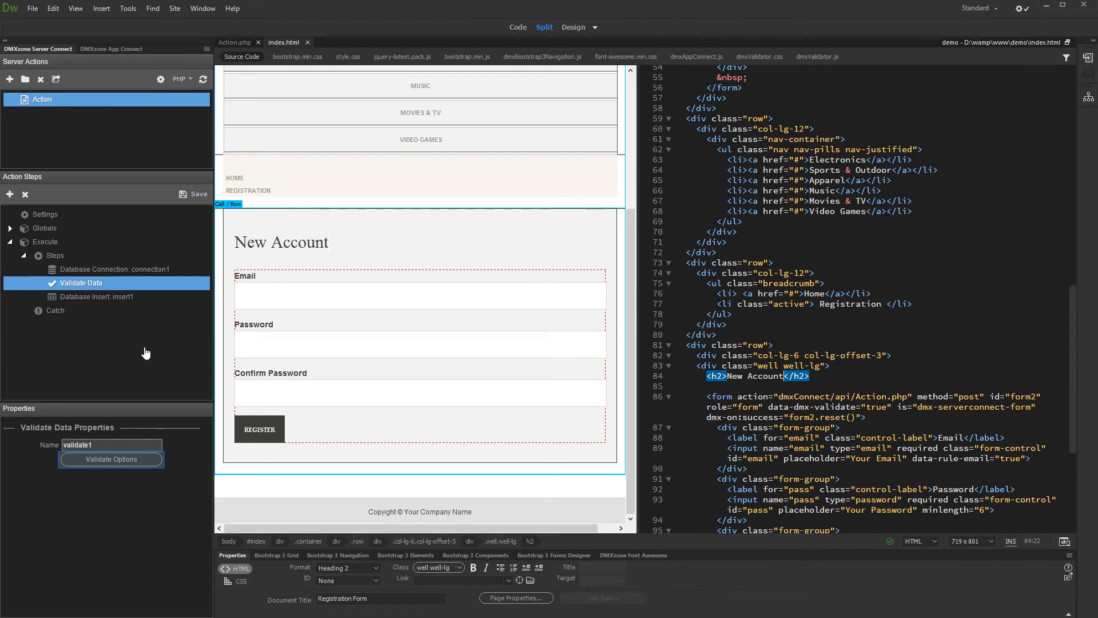
mouse_move(126, 460)
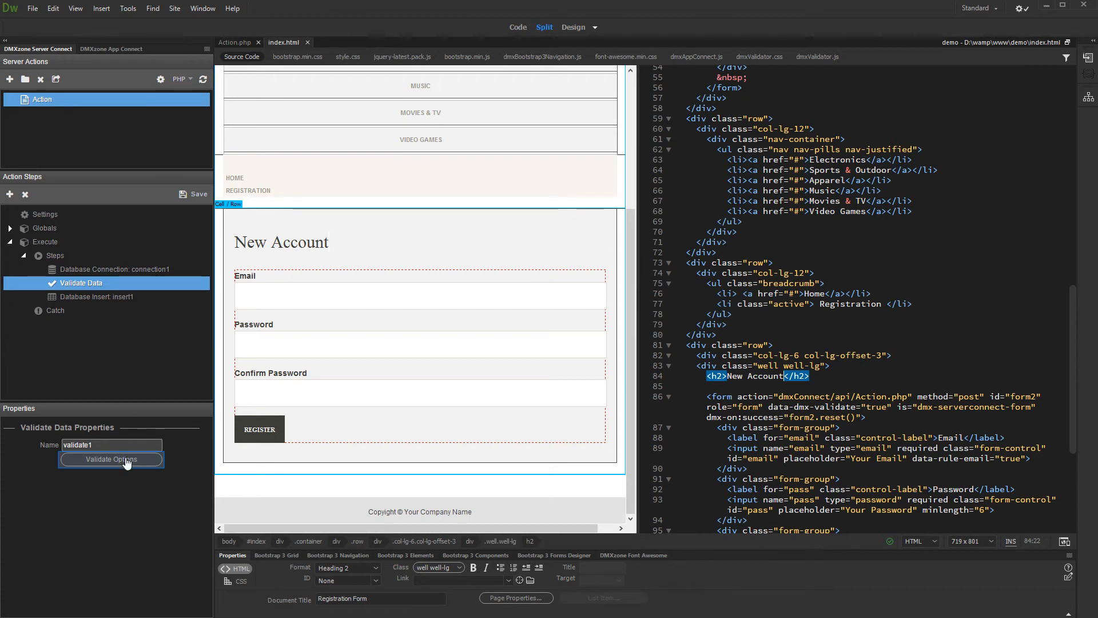
- Add data field validate_1 with expression {{$_POST.email}} in the Validate Options
click(111, 460)
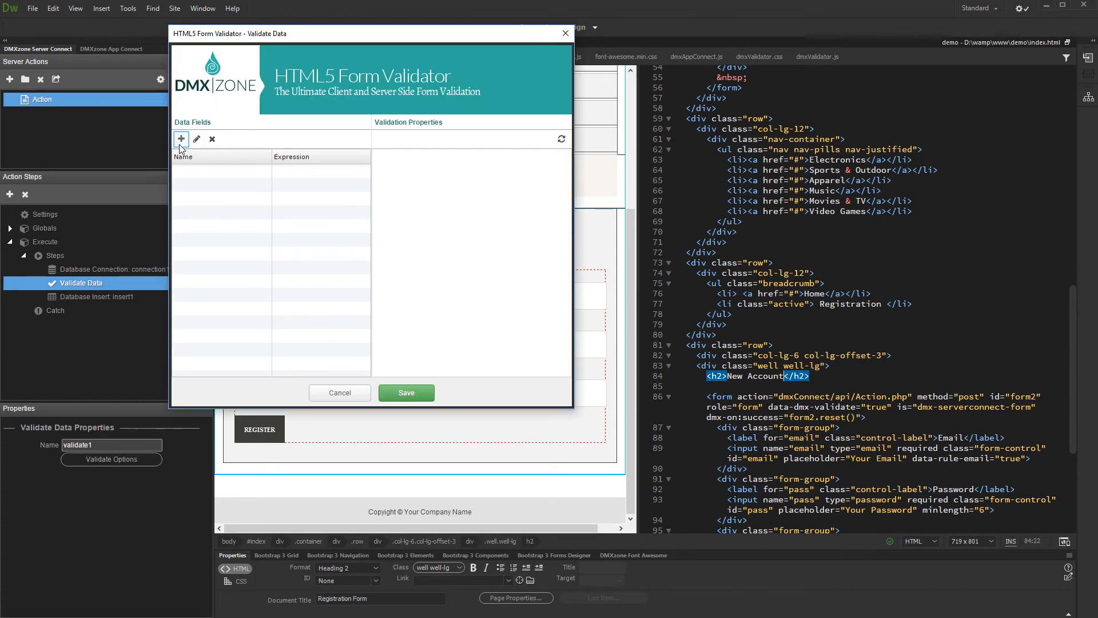
click(181, 138)
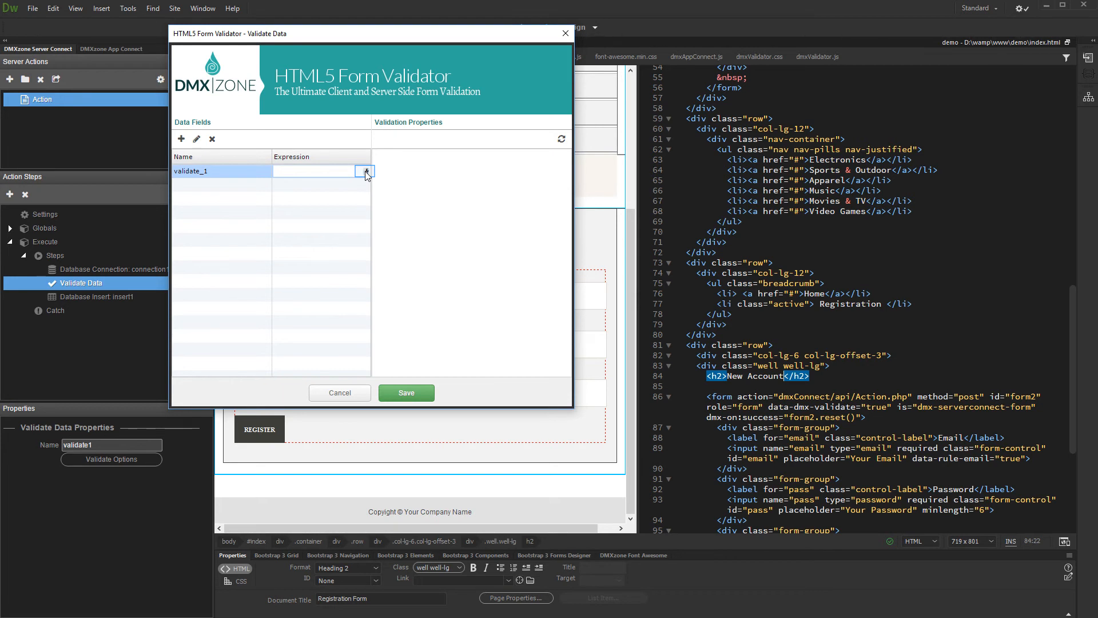
click(365, 172)
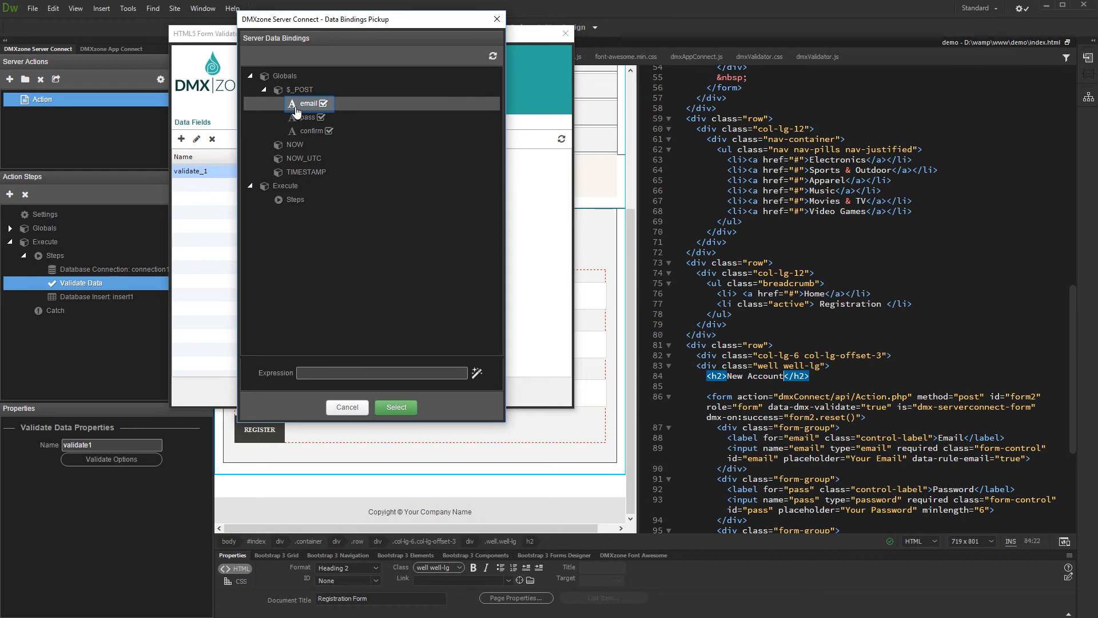
click(304, 103)
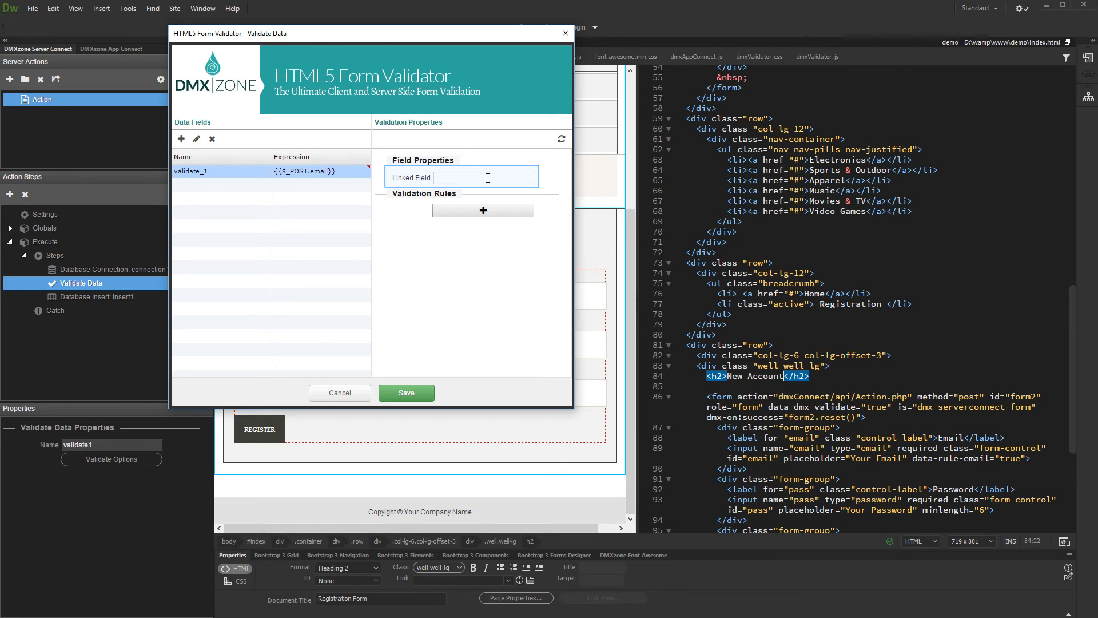
- Link validate_1 to email and give it a Does Not Exist In Database rule
text(email)
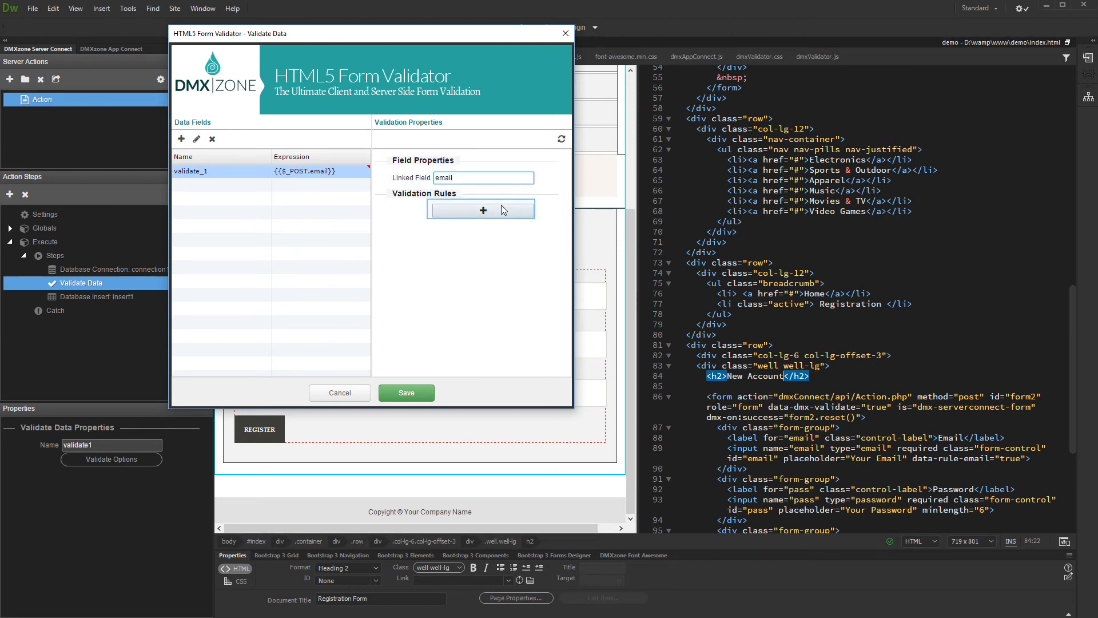
click(482, 211)
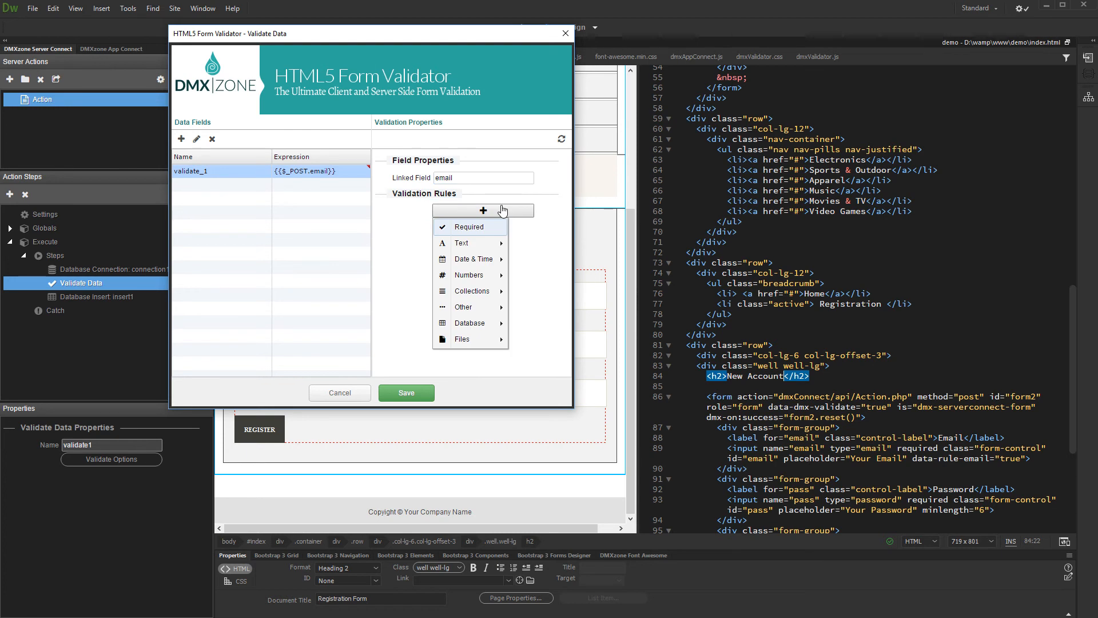
mouse_move(470, 323)
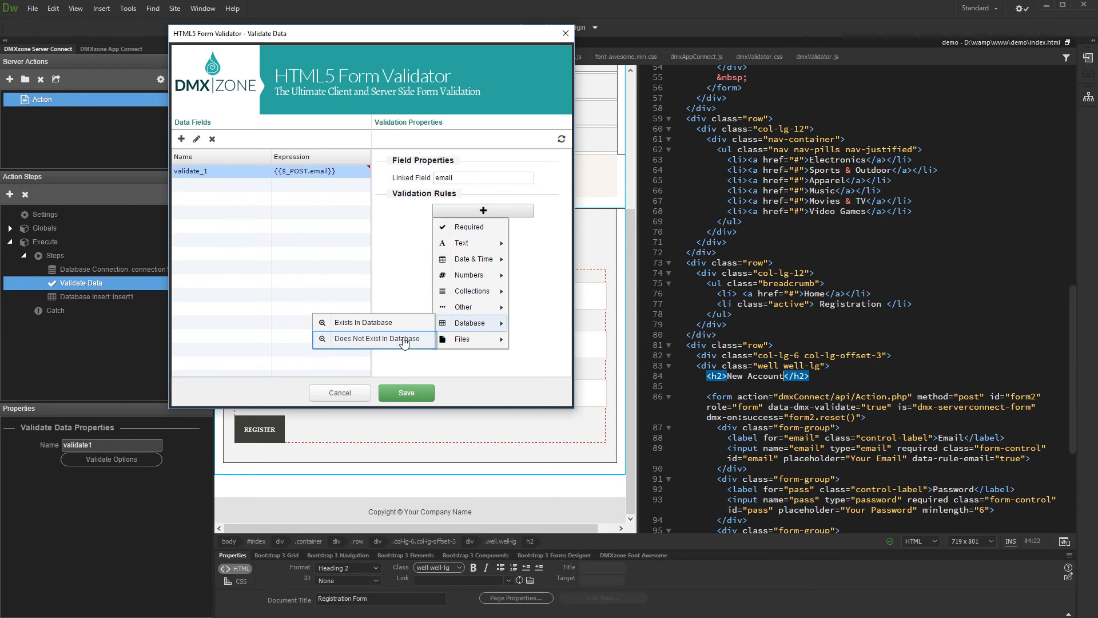
click(377, 339)
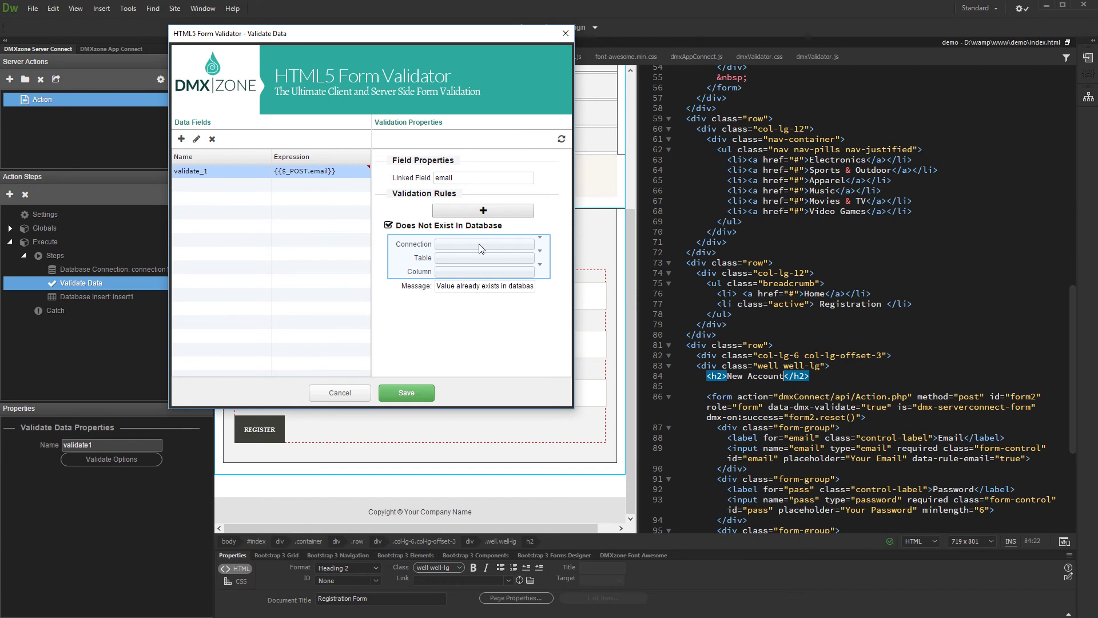
- Point the rule at connection1, users table, email column with message 'This email already exists in database' and save
click(539, 243)
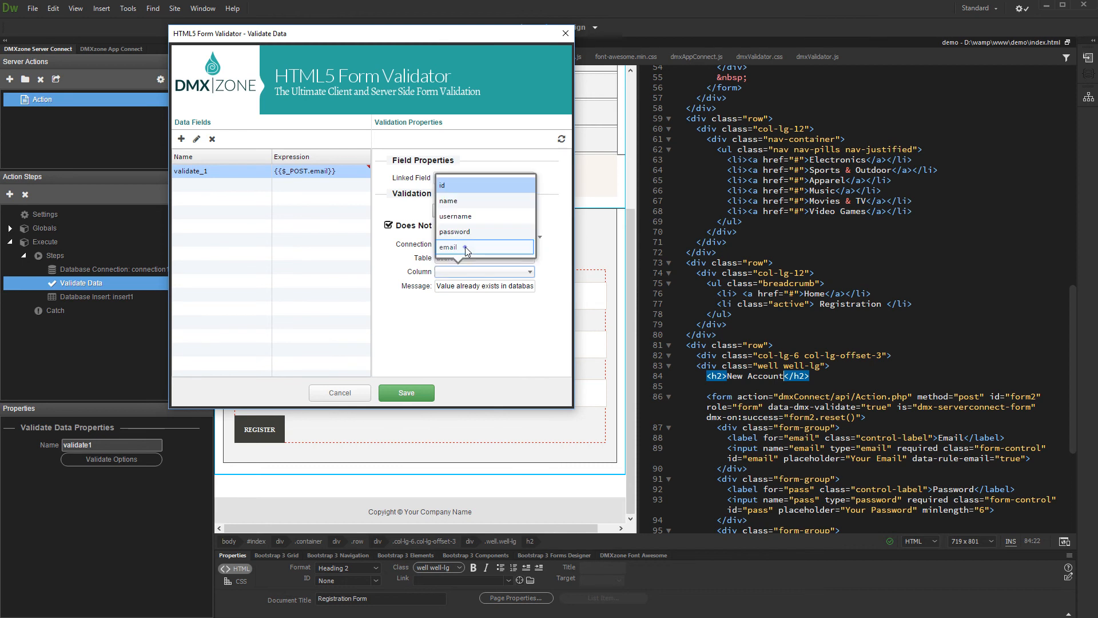
click(447, 247)
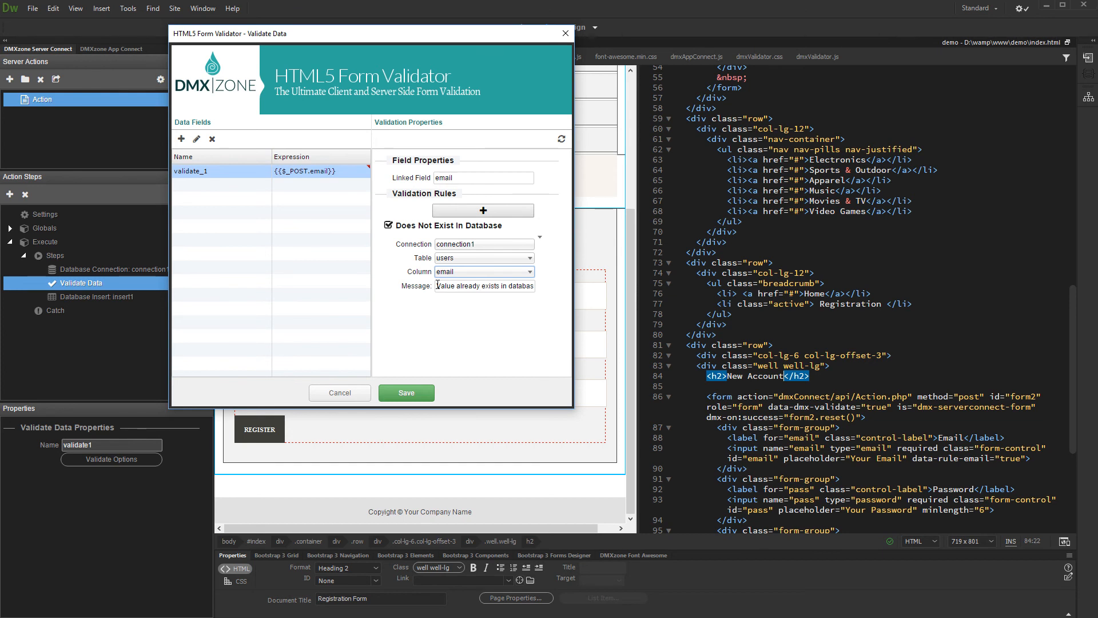
text(This email already exists in database)
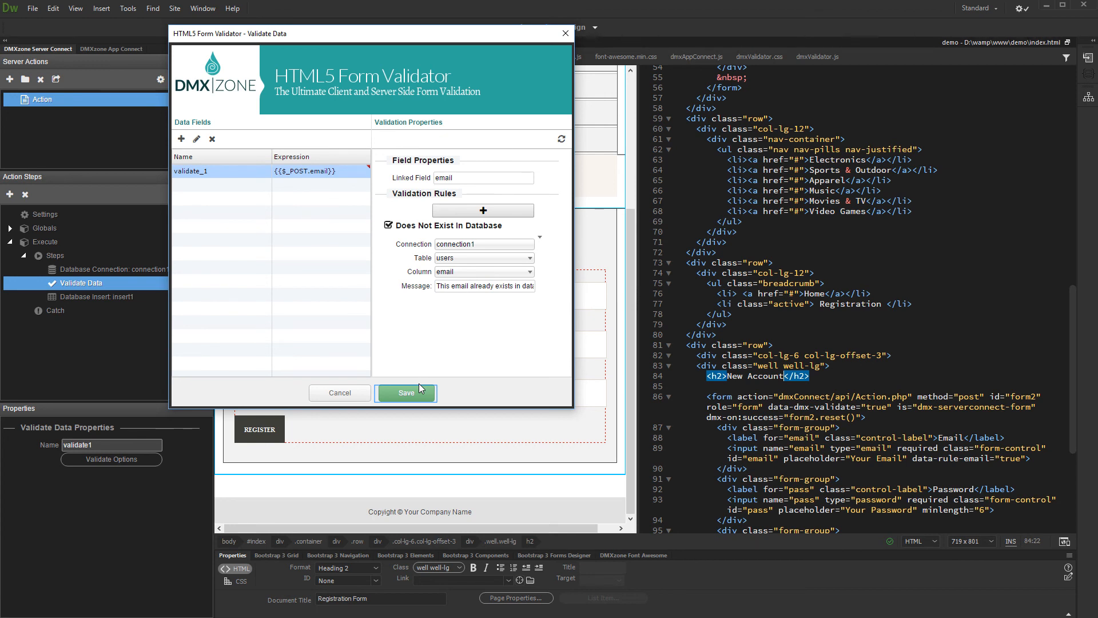
click(405, 392)
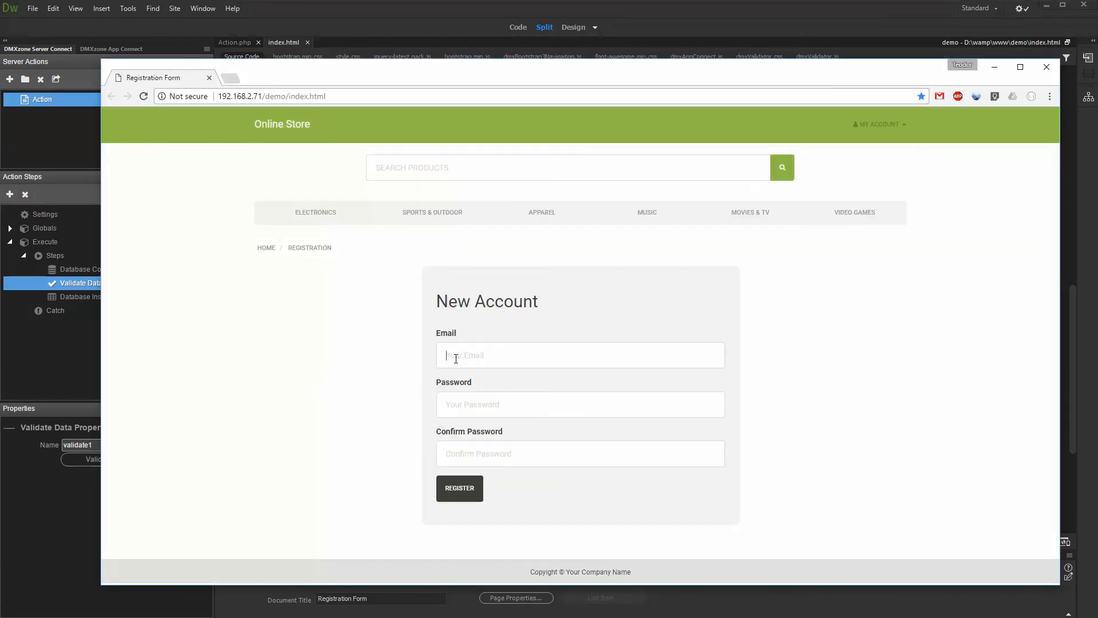
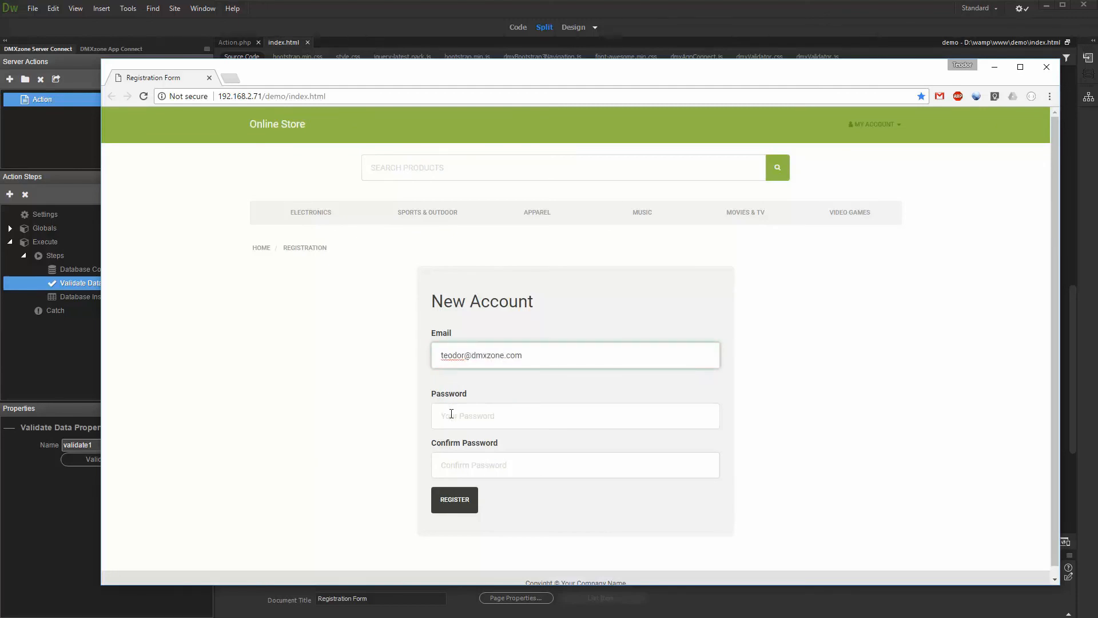
text(••••••)
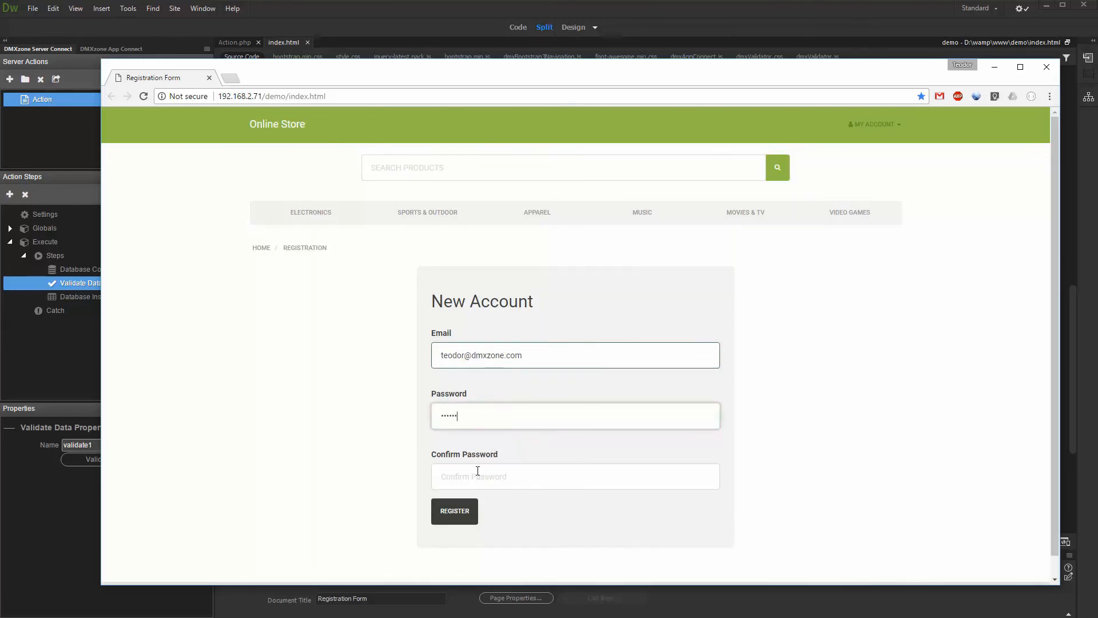
text(••••••)
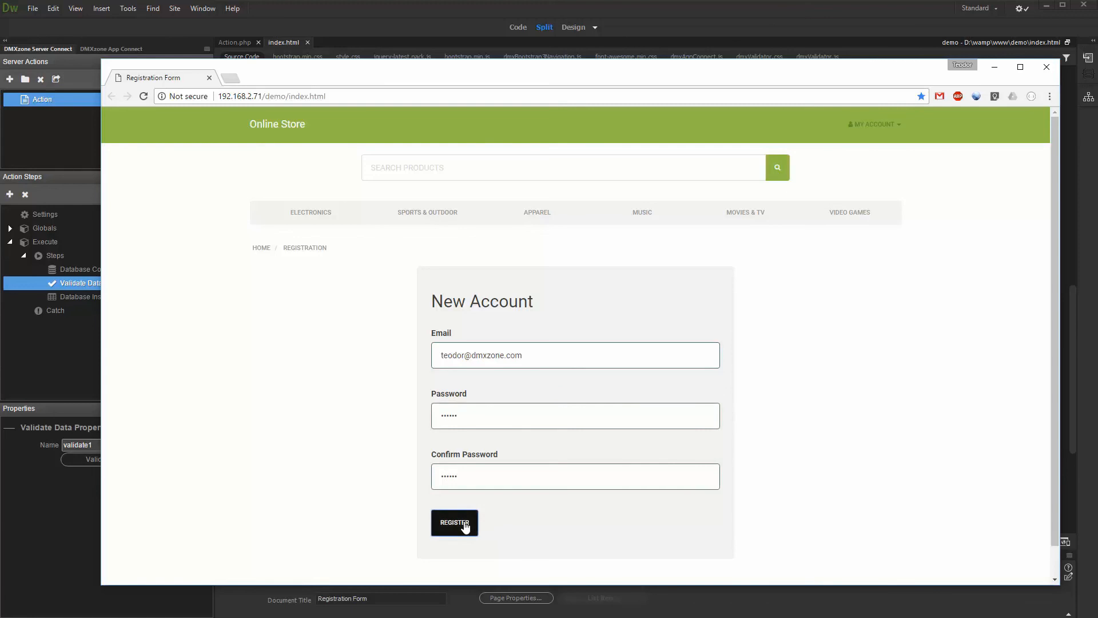
click(454, 522)
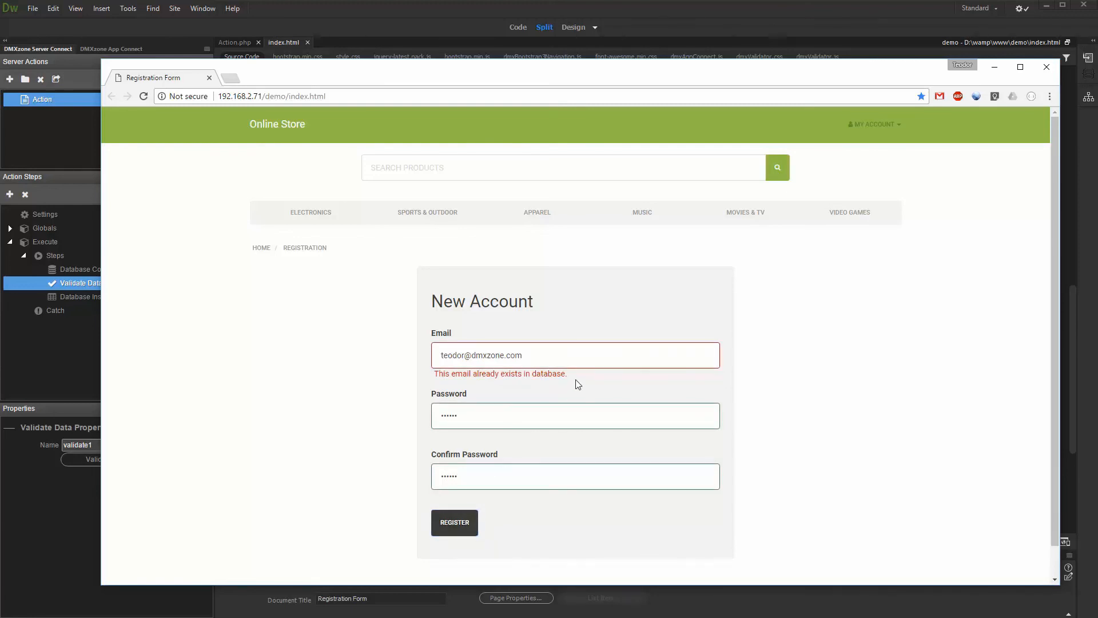